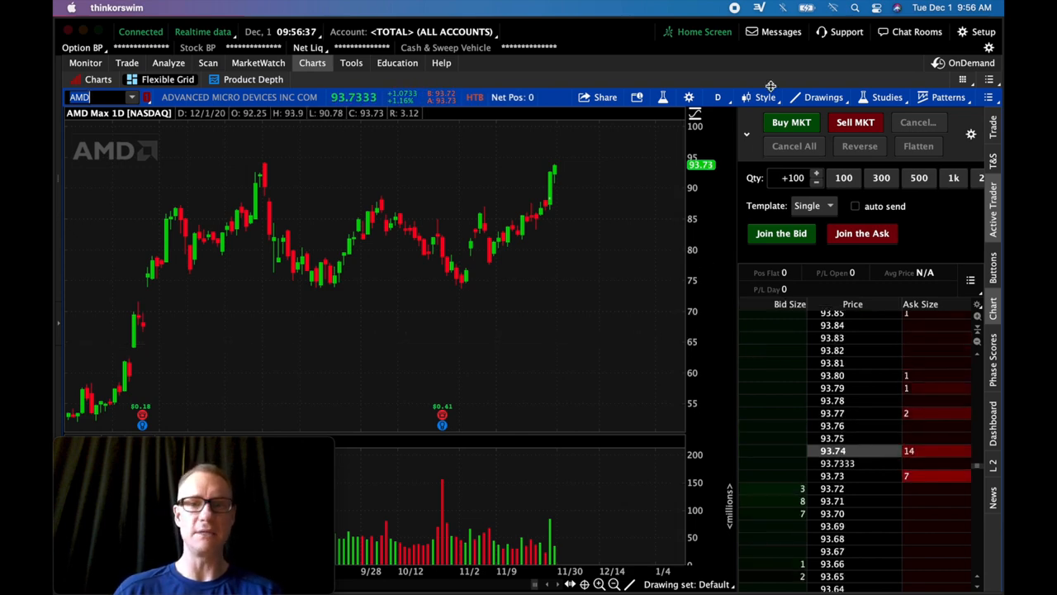
pyautogui.moveTo(549, 198)
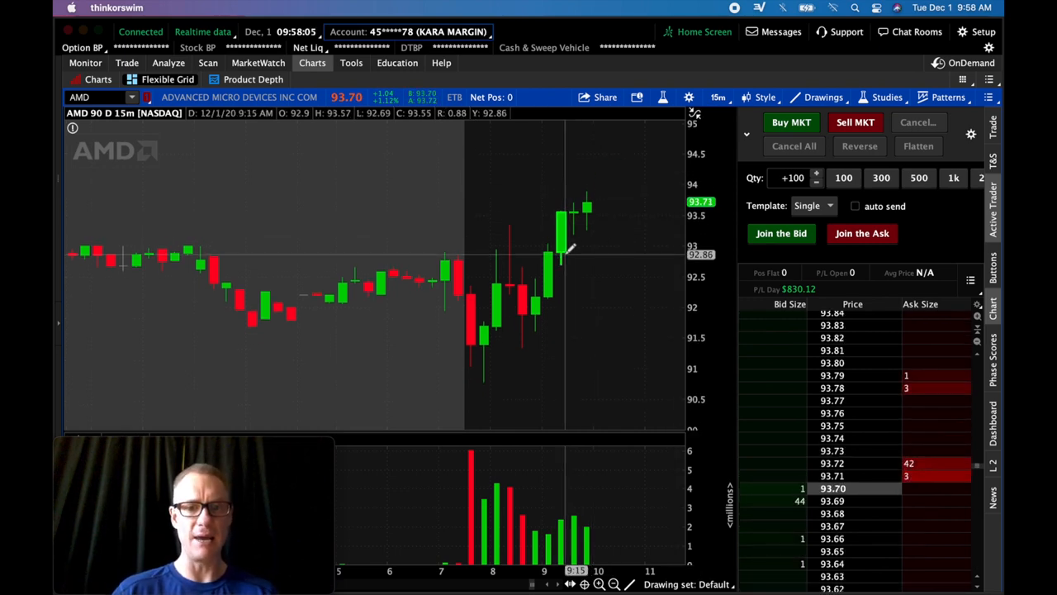
pyautogui.moveTo(458, 293)
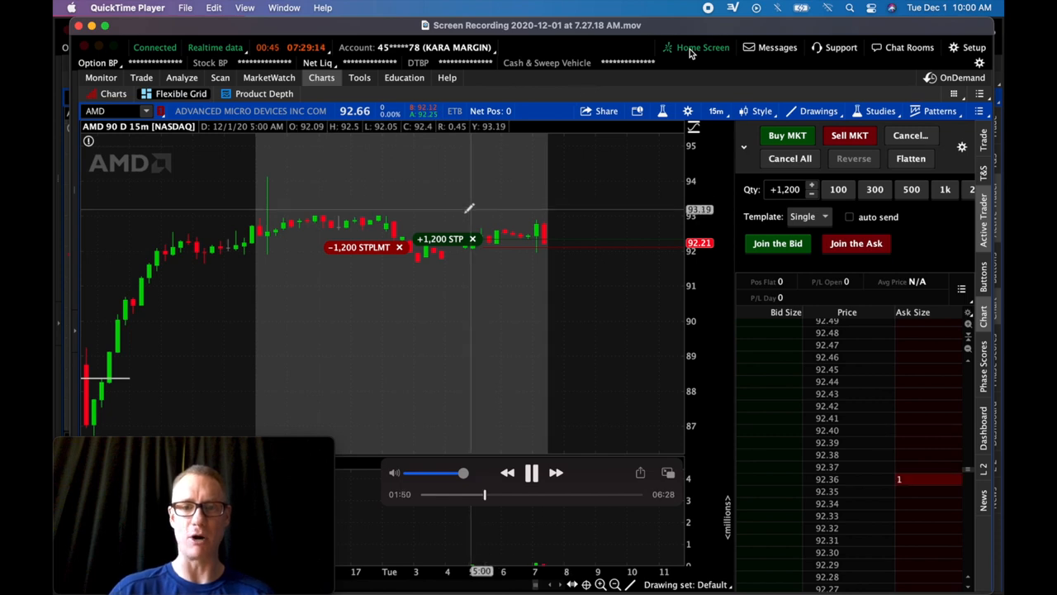
# Open and dismiss the order's right-click menu while both 1,200-share stop orders keep working.
pyautogui.rightClick(360, 247)
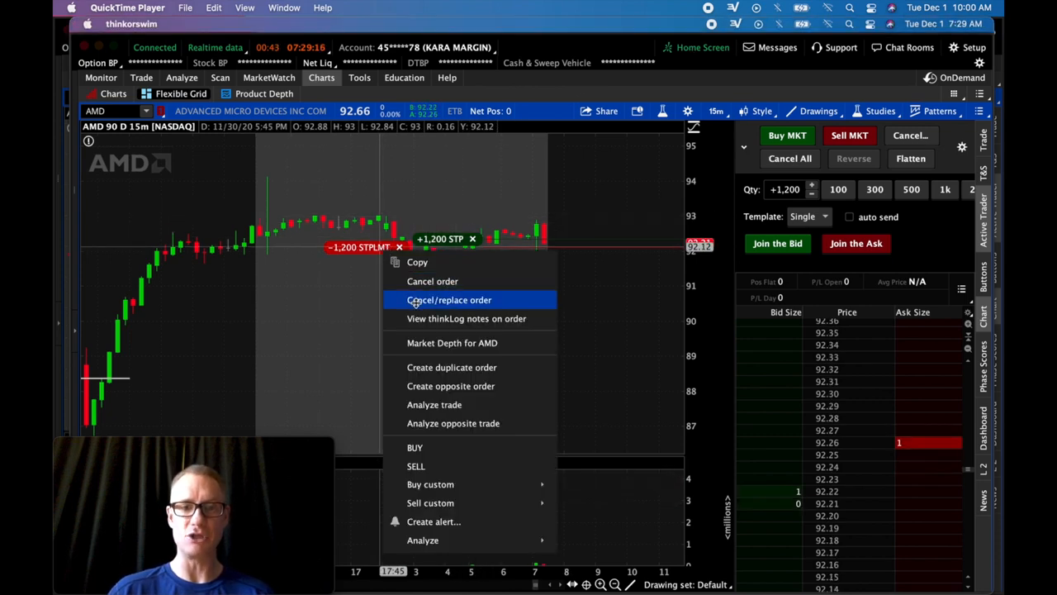
pyautogui.click(448, 299)
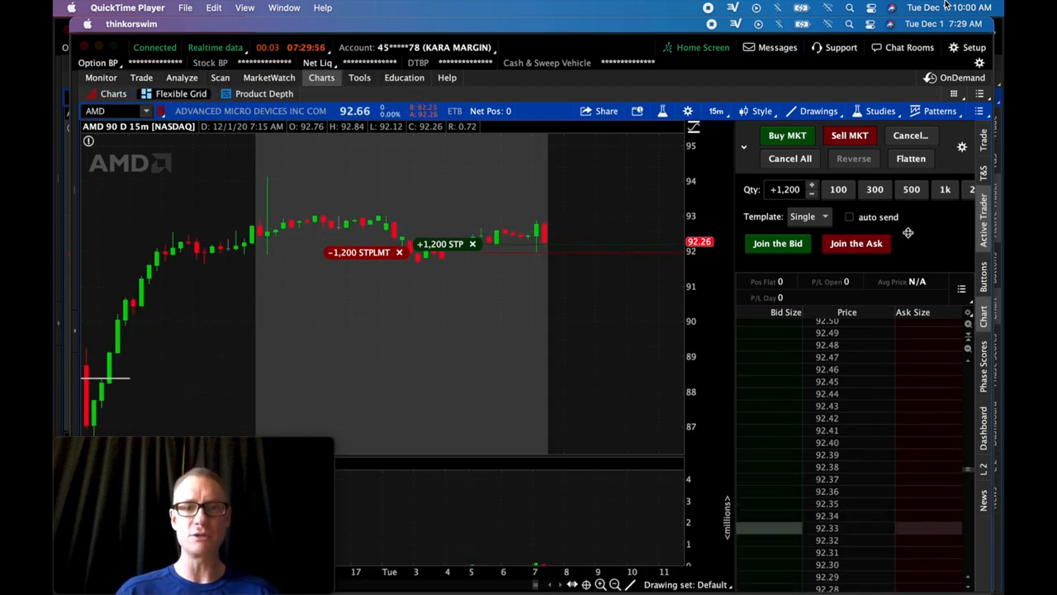
# Play the recording on until auto send is enabled for the 1,200-share trade at 7:31 AM.
pyautogui.click(850, 217)
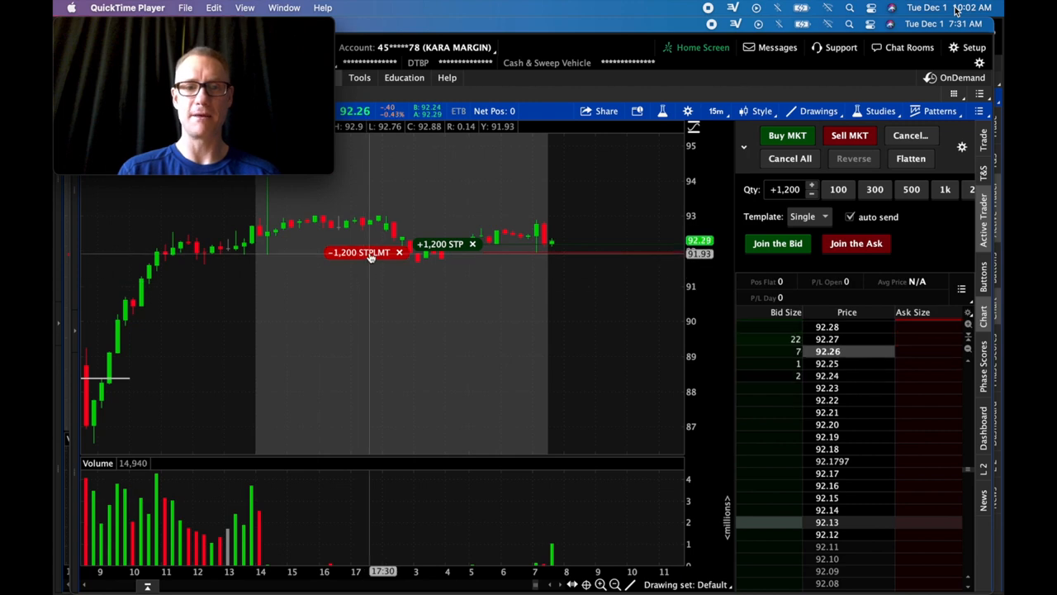
# Advance to 04:05, where the stop-limit fills: 1,200 shares short, up $145.28.
pyautogui.rightClick(363, 252)
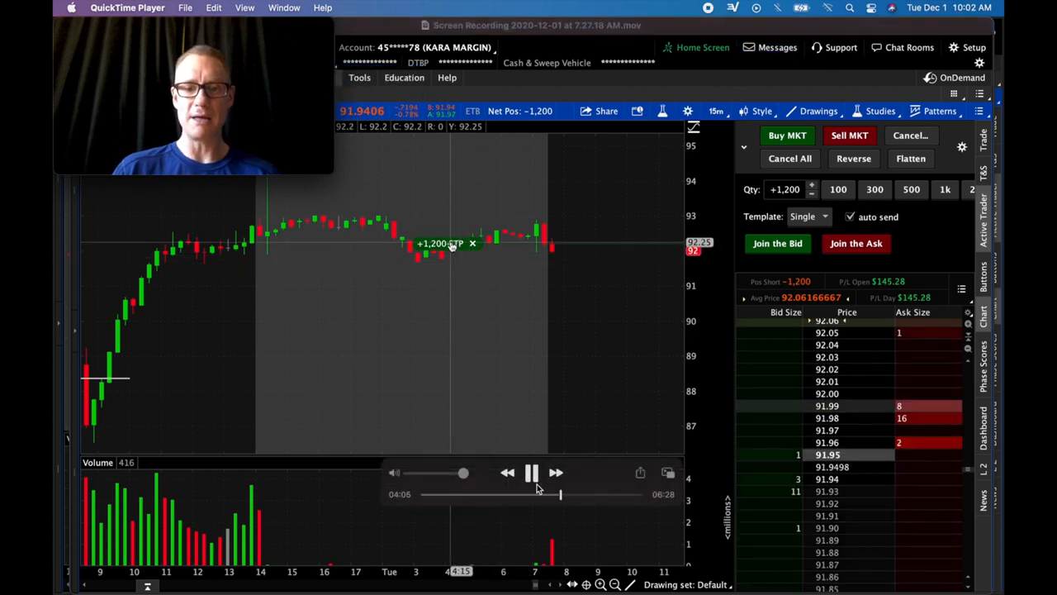
# Pause at 04:10 on the 1,200-share AMD buy stop being replaced at 92.01.
pyautogui.rightClick(451, 244)
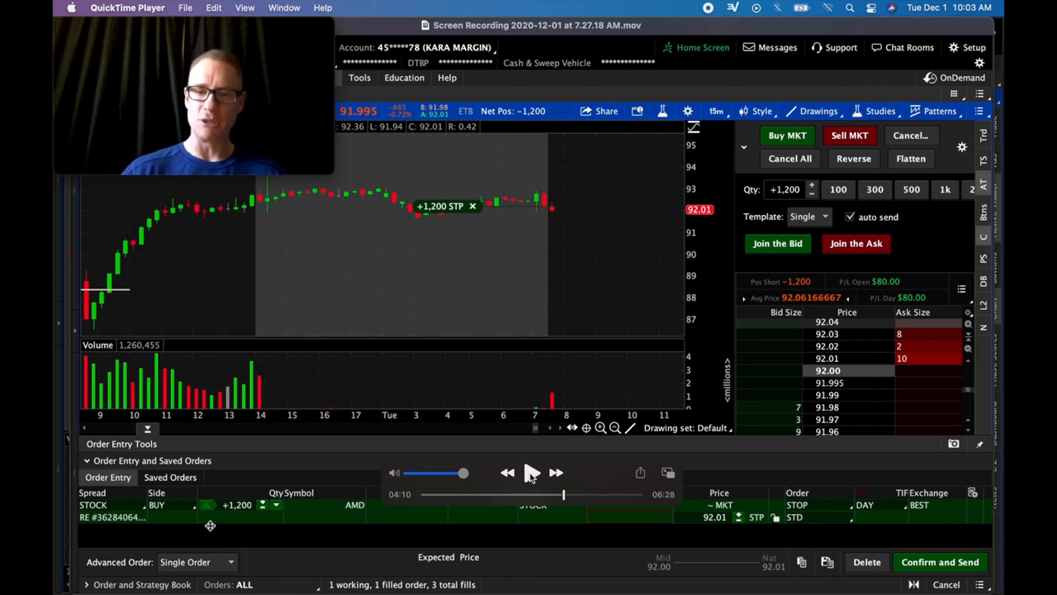
pyautogui.click(532, 472)
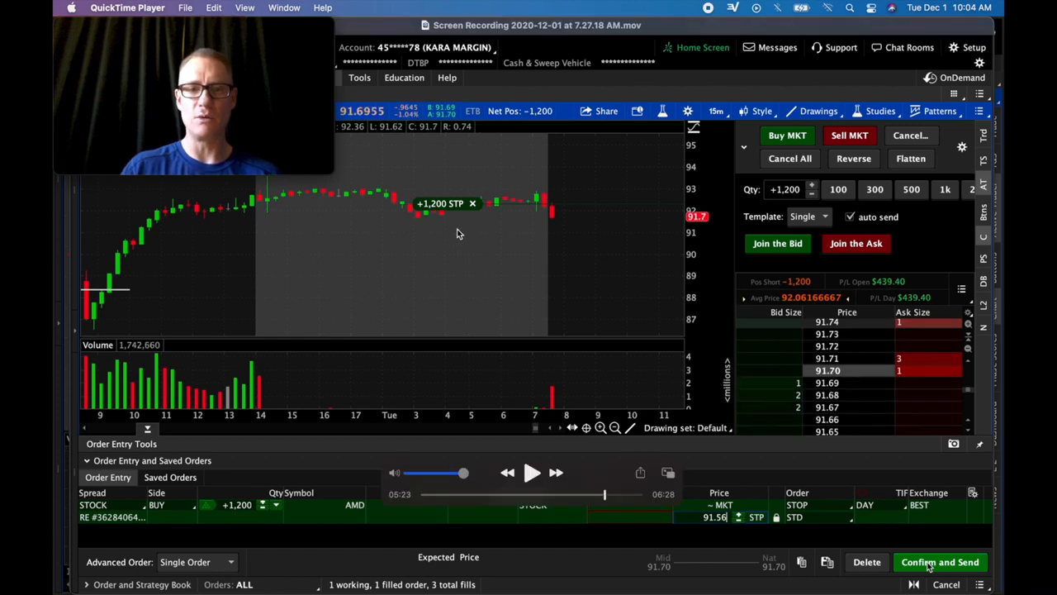
pyautogui.moveTo(443, 221)
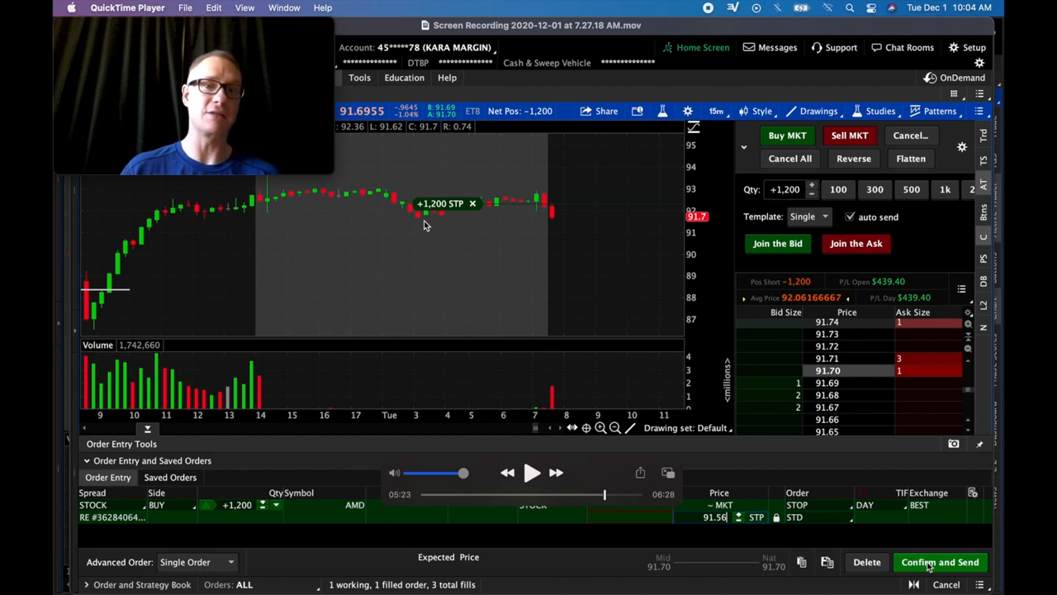
pyautogui.moveTo(507, 226)
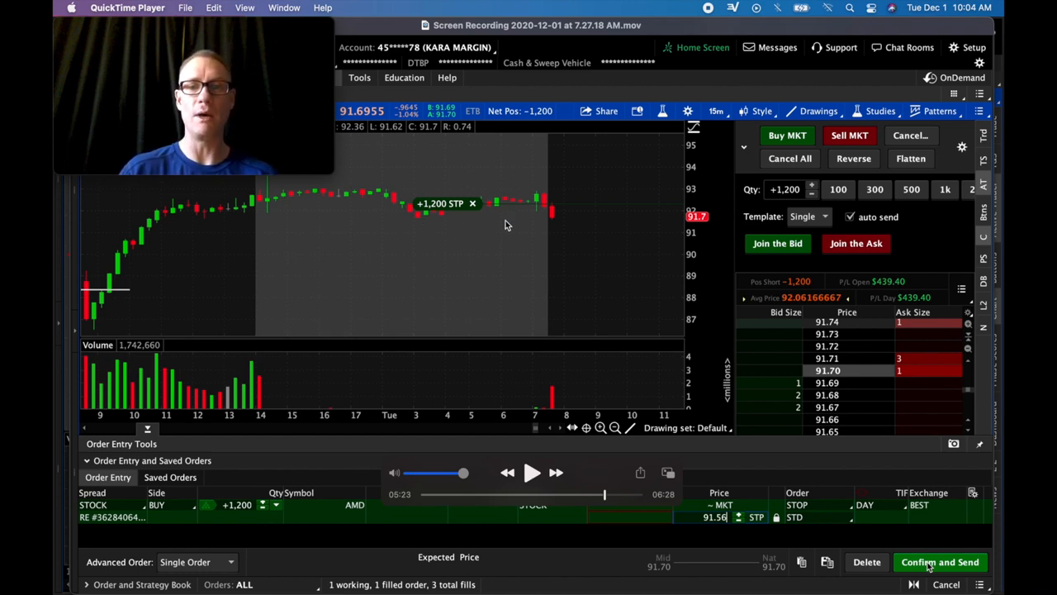
pyautogui.moveTo(621, 231)
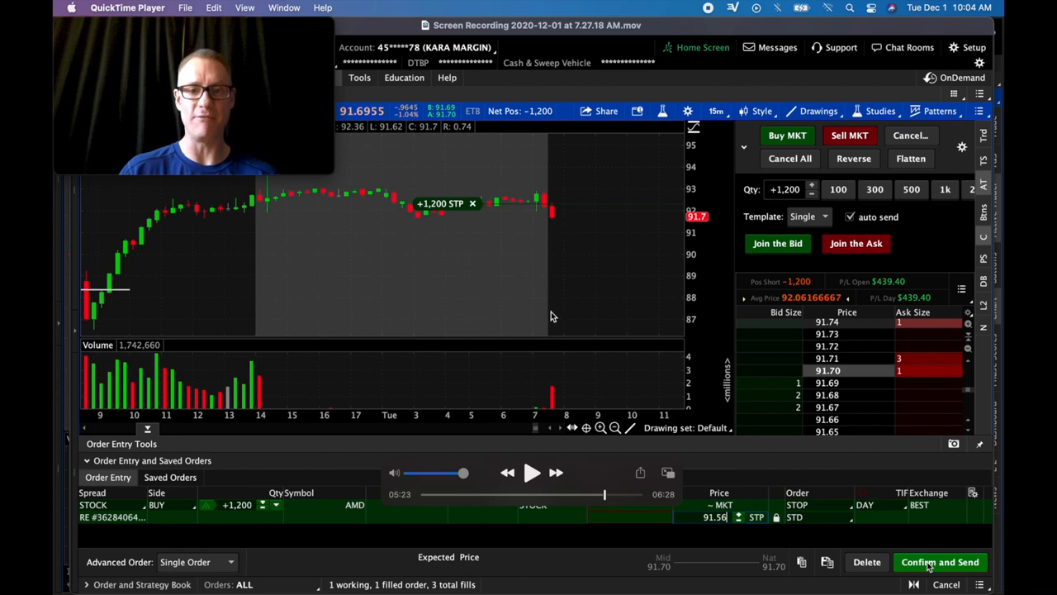
pyautogui.click(531, 471)
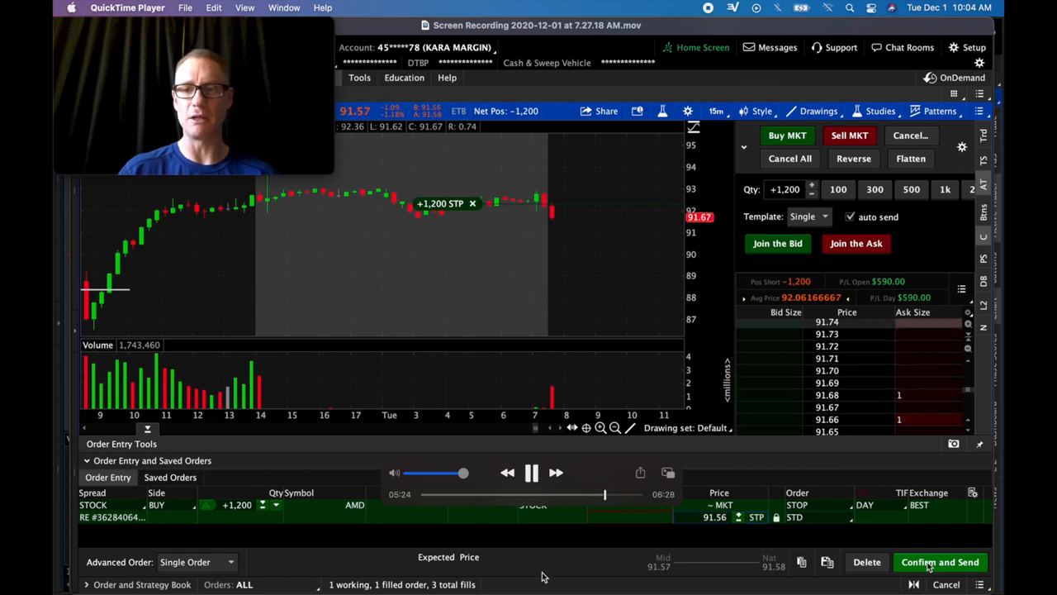
pyautogui.click(531, 472)
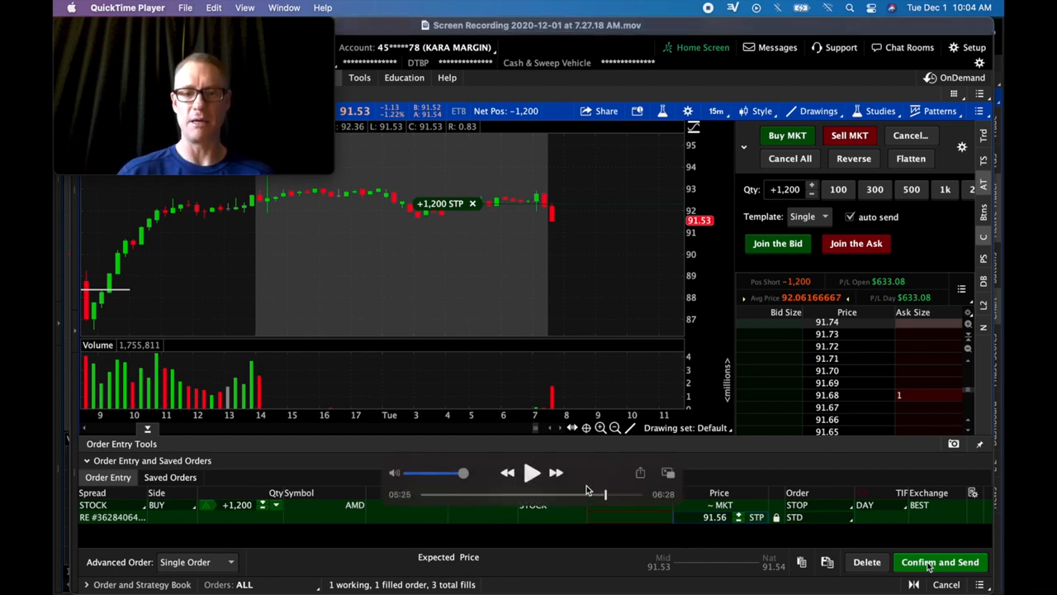
pyautogui.click(532, 471)
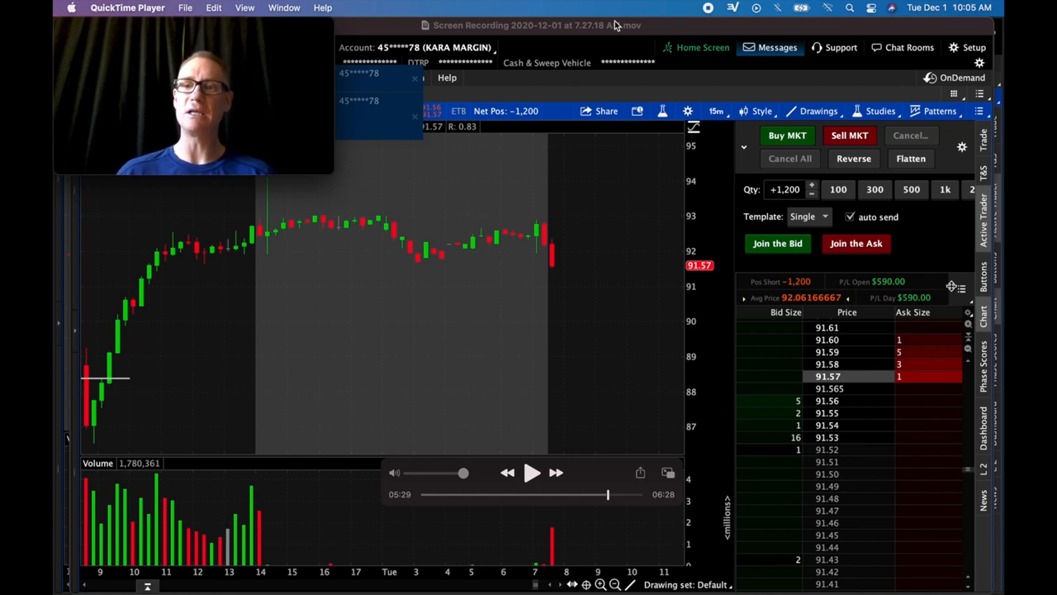
pyautogui.moveTo(920, 252)
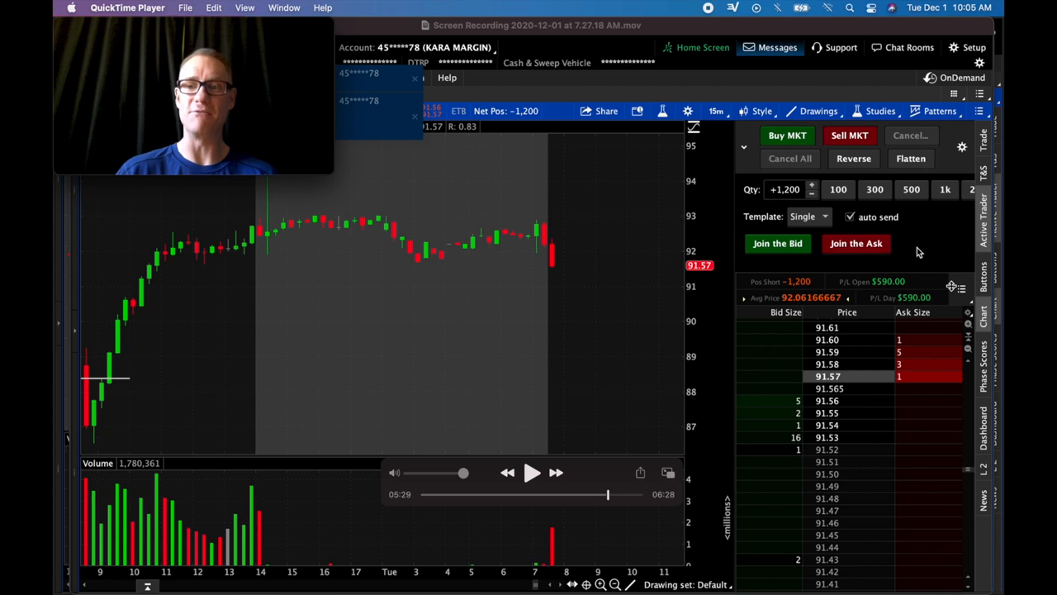
pyautogui.moveTo(902, 297)
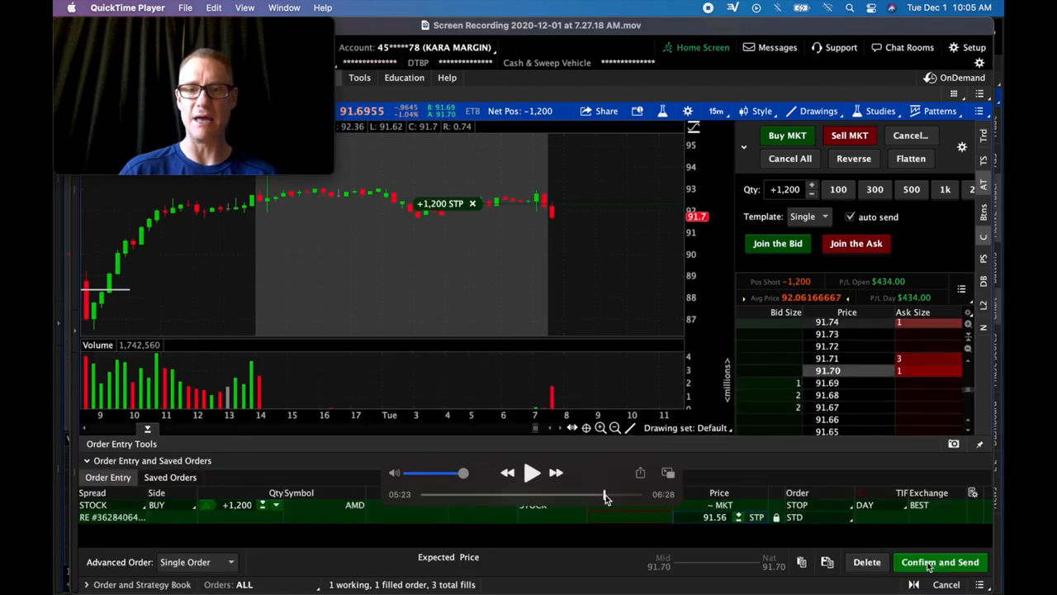
# Resume playback until the buy stop is cancelled, leaving -1,200 short at $727.28.
pyautogui.click(532, 472)
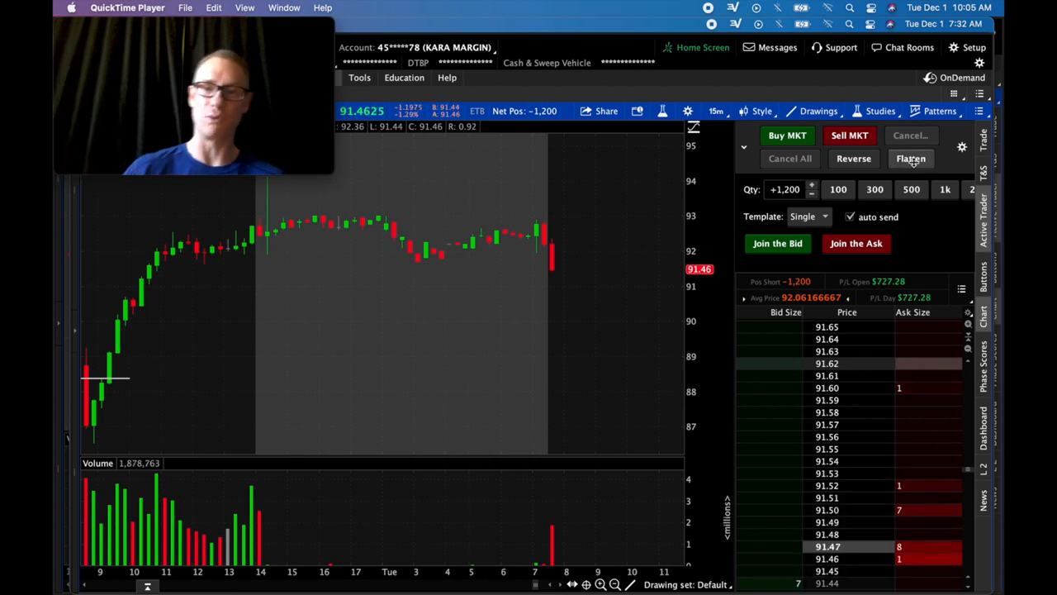
pyautogui.moveTo(912, 159)
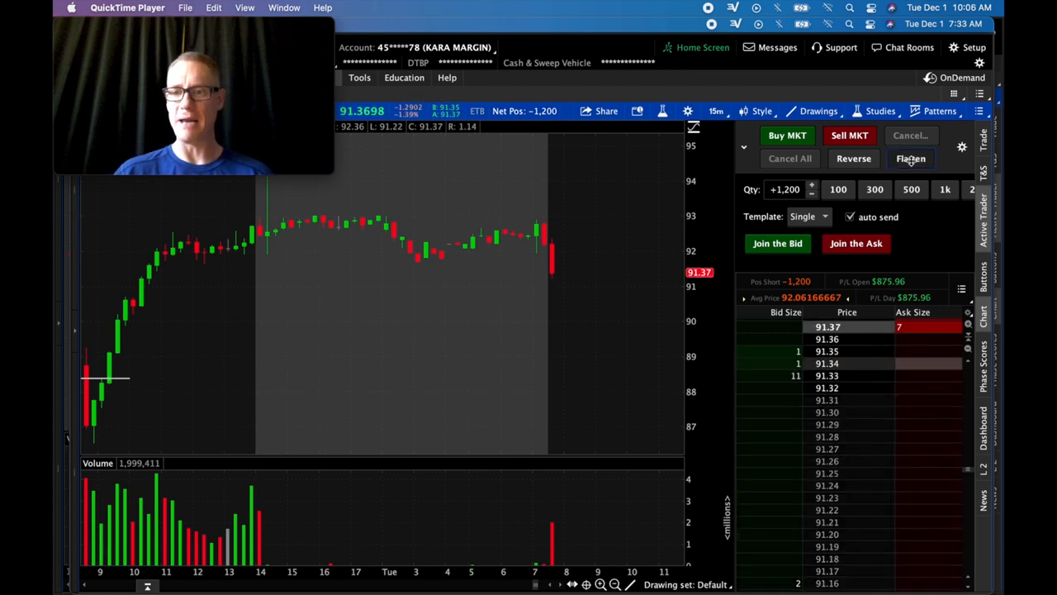
# Flatten the position, buying 1,200 AMD at 91.3699 for a day P/L of $830.12.
pyautogui.click(911, 159)
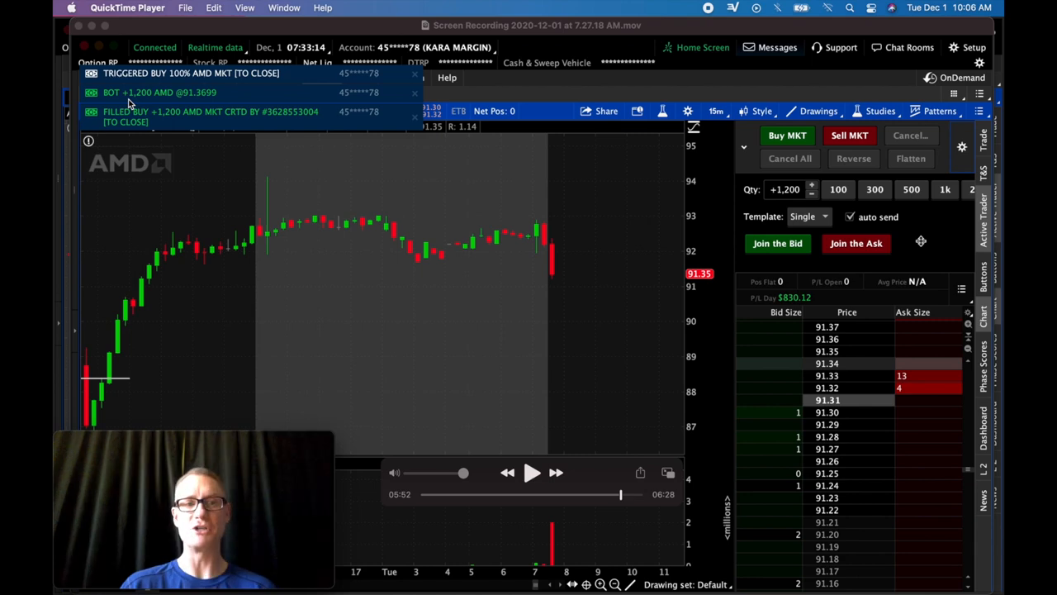
pyautogui.moveTo(163, 111)
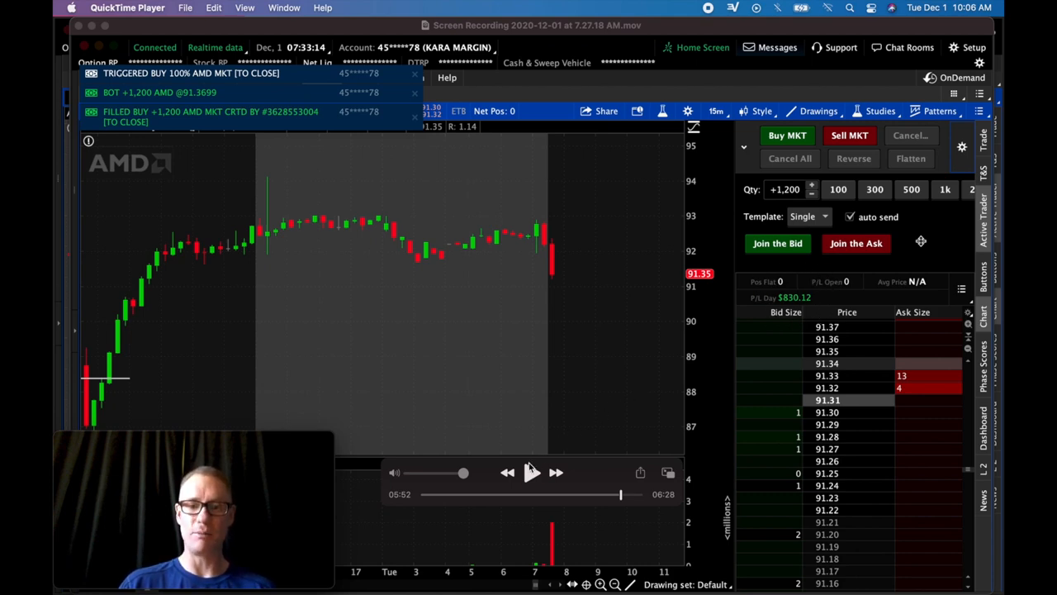
pyautogui.click(531, 471)
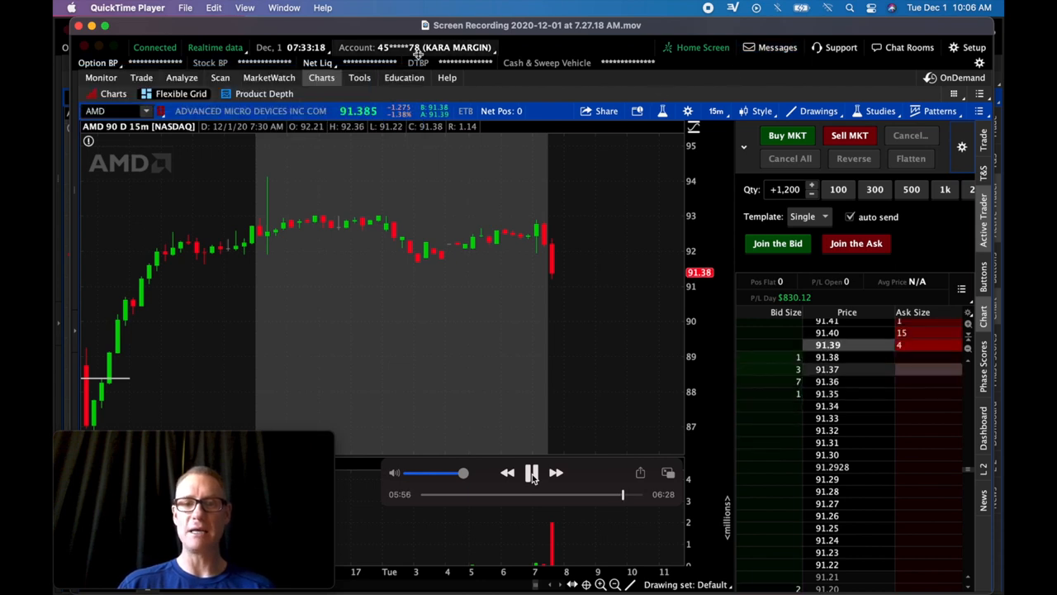
pyautogui.click(413, 47)
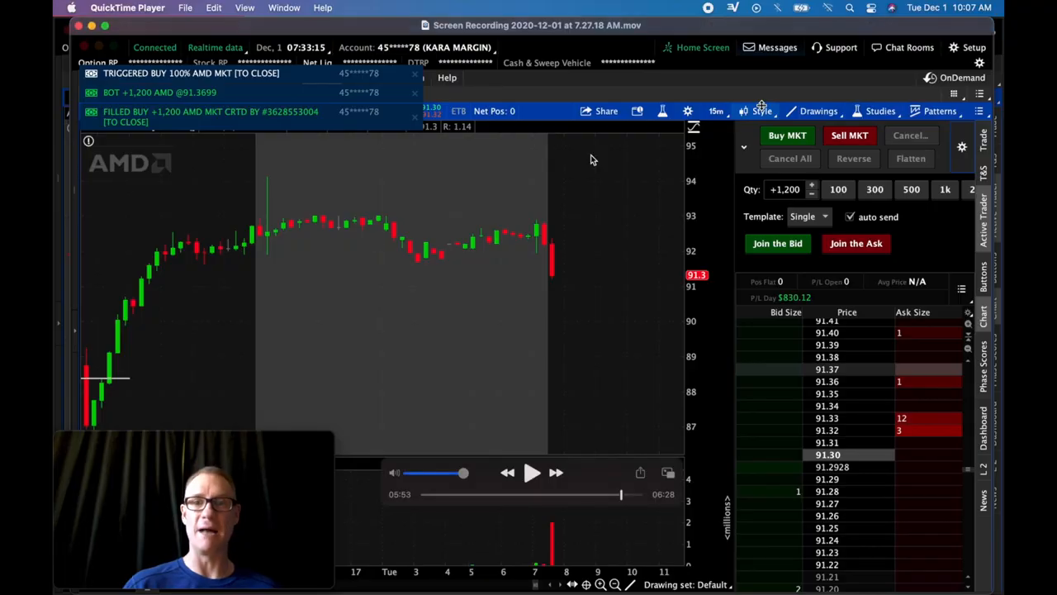
pyautogui.moveTo(636, 91)
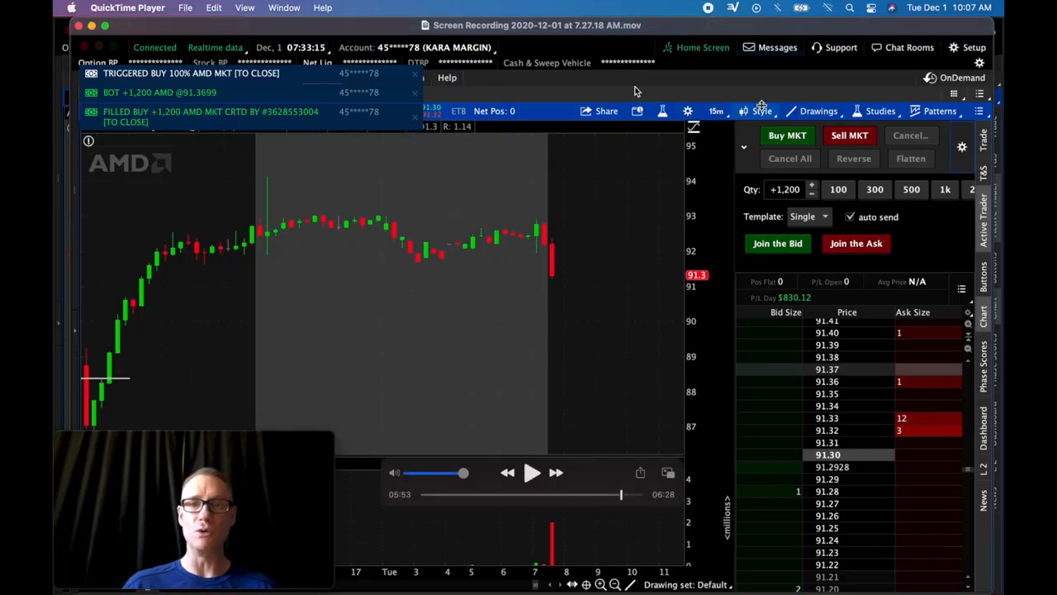